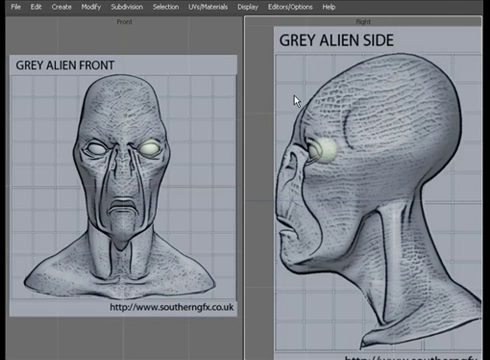
pyautogui.moveTo(177, 113)
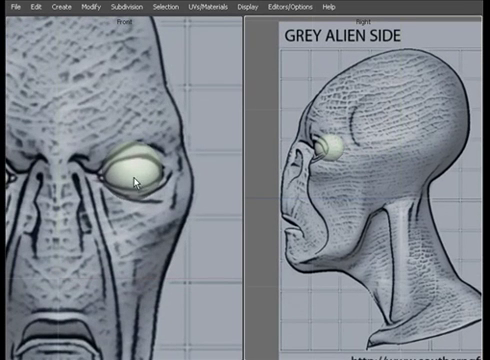
pyautogui.moveTo(85, 300)
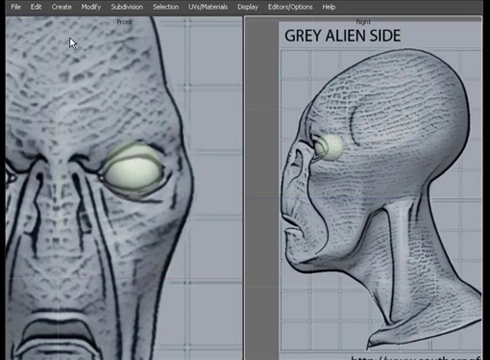
pyautogui.moveTo(140, 225)
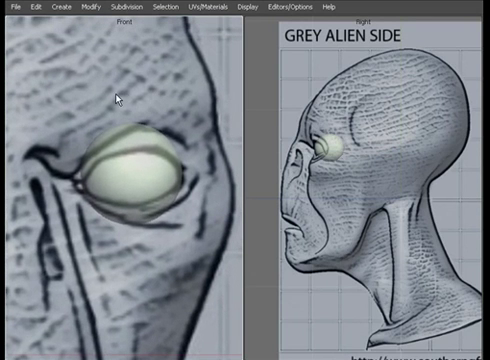
pyautogui.moveTo(148, 84)
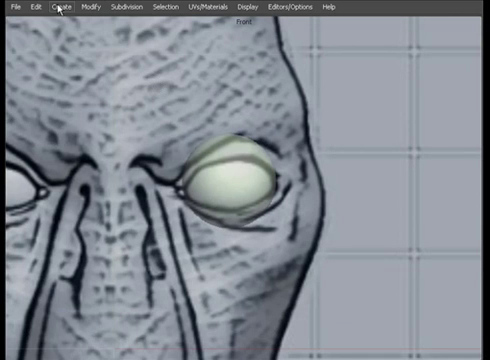
# - Draw a flat polygon around the almond-shaped eyelid opening in the Front view with the Polygon Tool
pyautogui.click(61, 9)
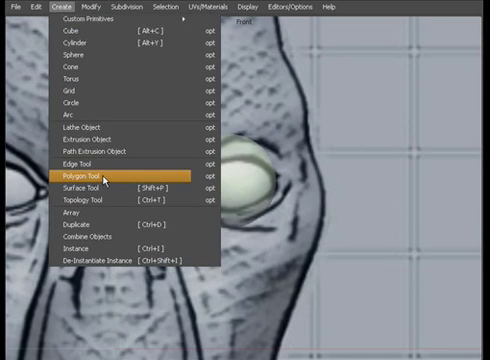
pyautogui.click(68, 176)
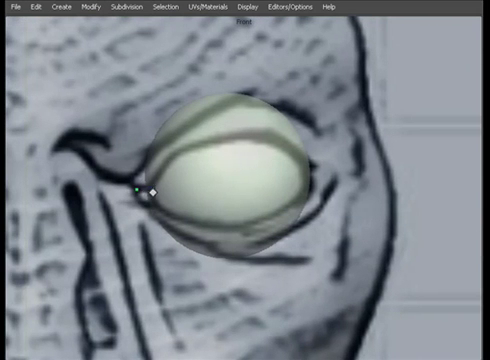
pyautogui.moveTo(147, 197); pyautogui.dragTo(215, 147)
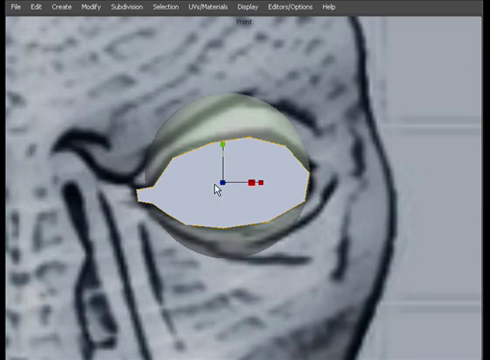
pyautogui.moveTo(267, 167)
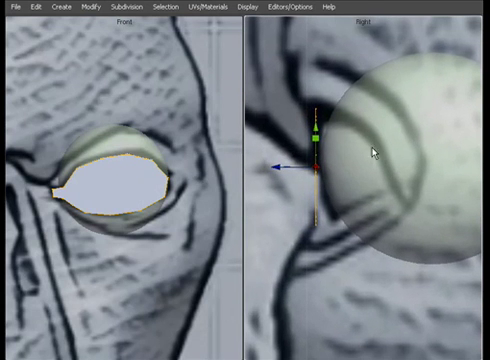
pyautogui.moveTo(309, 147)
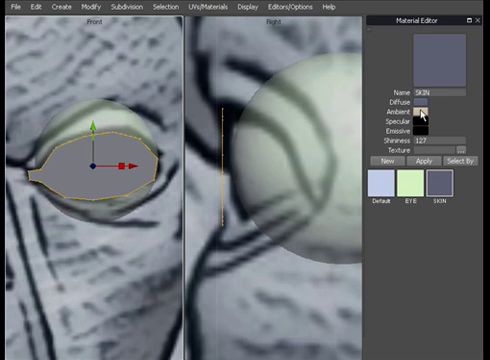
# - Give the SKIN material a blue ambient colour for a bluish-grey eyelid shade
pyautogui.click(427, 112)
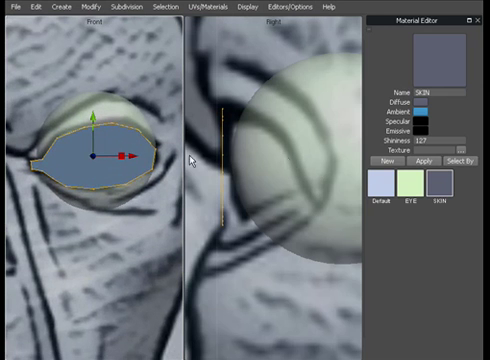
pyautogui.moveTo(85, 150)
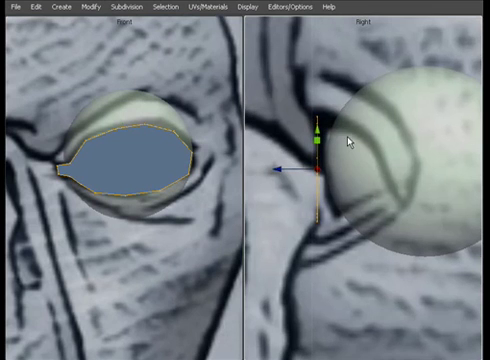
pyautogui.moveTo(147, 152)
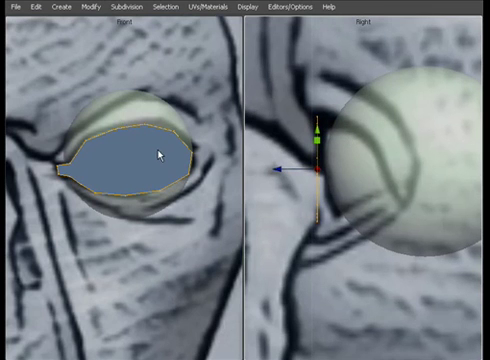
pyautogui.moveTo(160, 160)
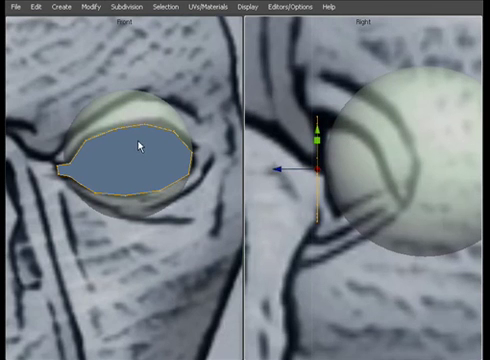
pyautogui.moveTo(128, 153)
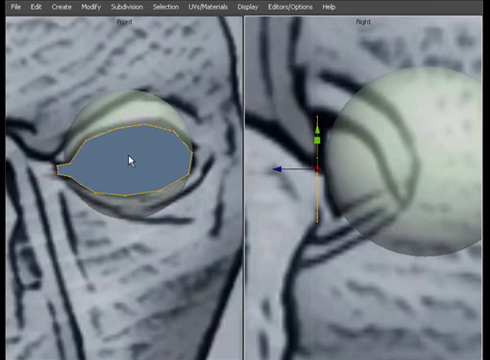
pyautogui.moveTo(170, 152)
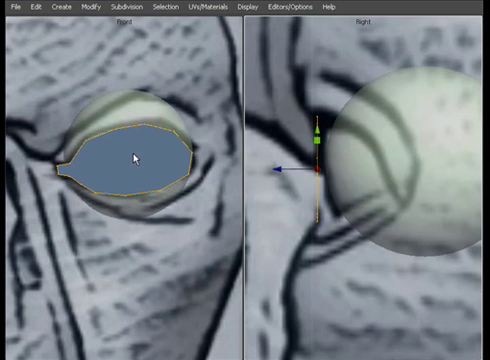
pyautogui.moveTo(131, 159)
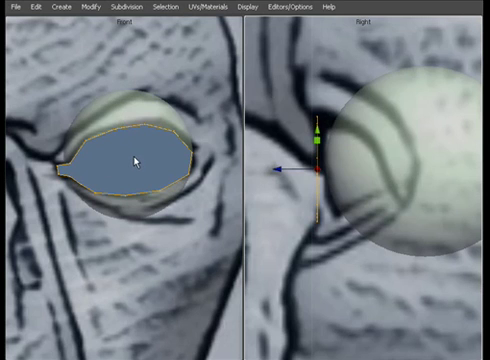
pyautogui.moveTo(143, 160)
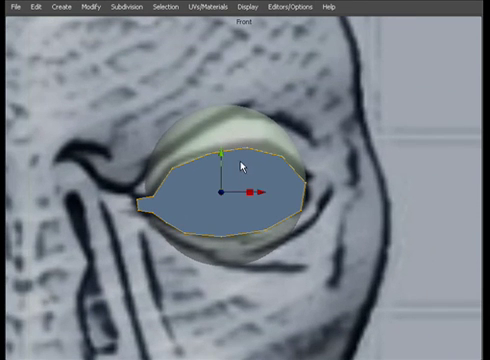
pyautogui.moveTo(236, 170)
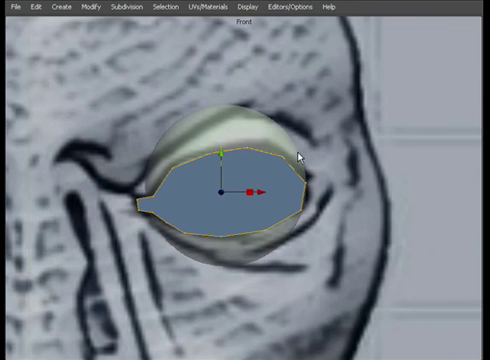
pyautogui.moveTo(305, 162)
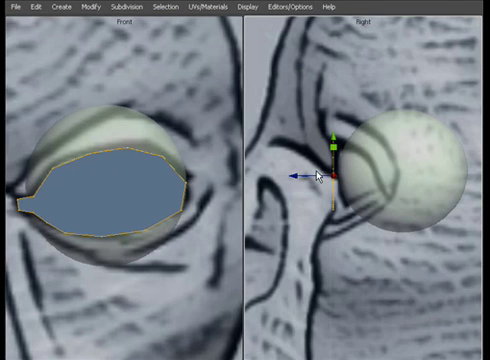
pyautogui.moveTo(355, 128)
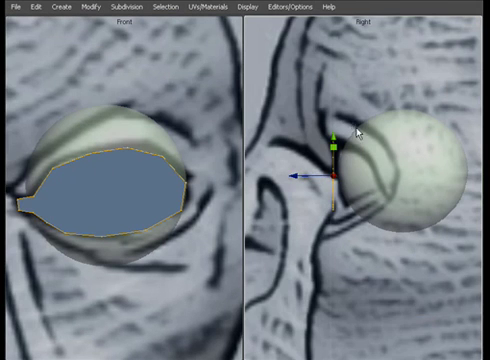
pyautogui.moveTo(123, 197)
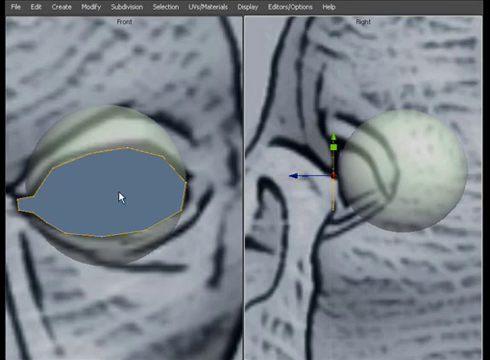
pyautogui.moveTo(305, 193)
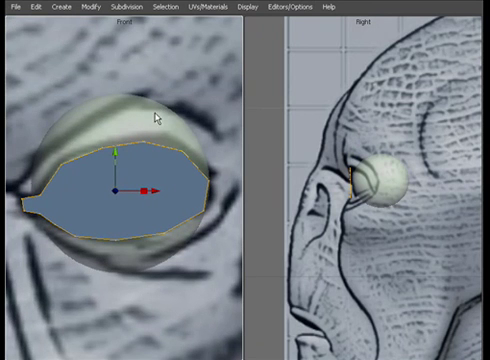
pyautogui.moveTo(162, 156)
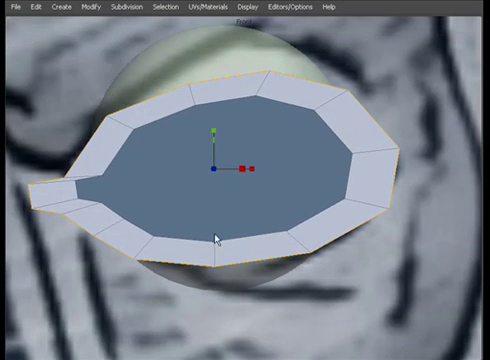
pyautogui.moveTo(160, 170)
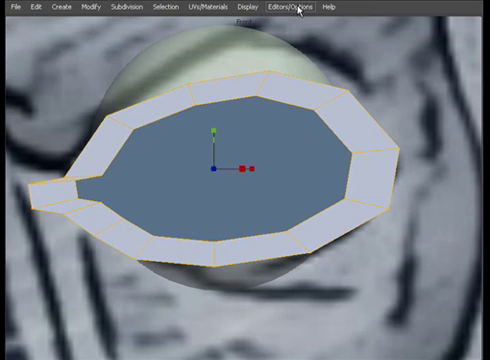
# - Create a dark grey diffuse material named EYE SKIN and apply it to the eyelid rim
pyautogui.click(295, 8)
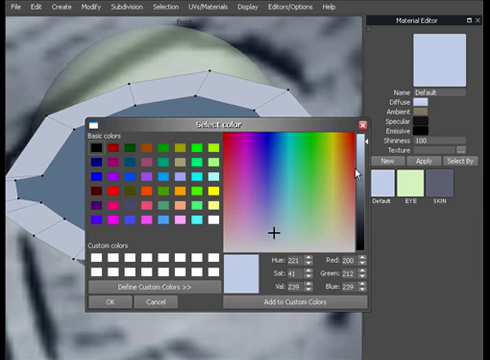
pyautogui.click(105, 303)
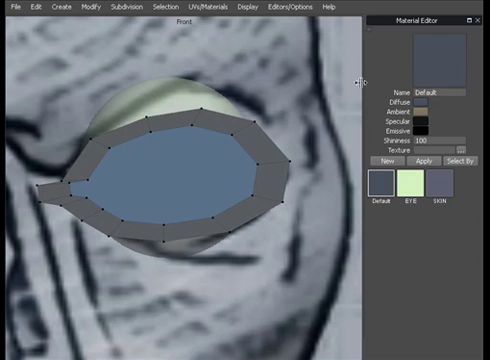
pyautogui.click(433, 93)
pyautogui.write('EYE SKIN')
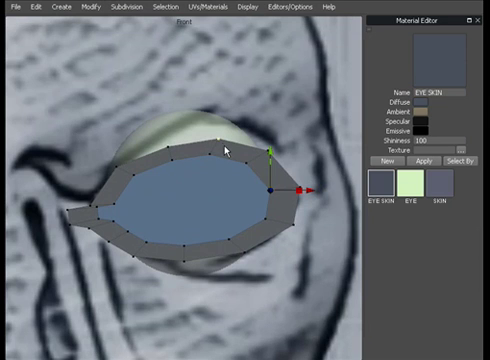
pyautogui.moveTo(221, 148)
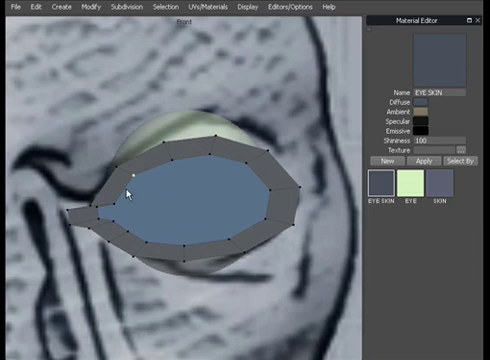
pyautogui.moveTo(207, 197)
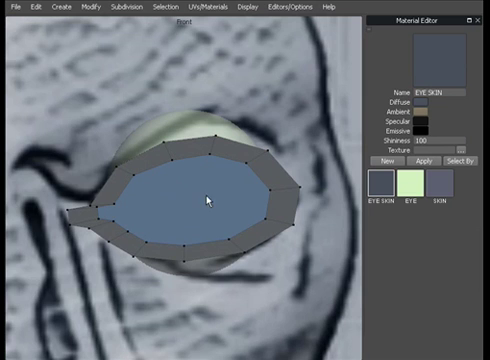
pyautogui.moveTo(210, 184)
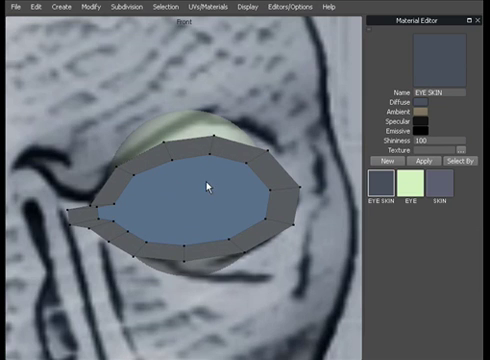
pyautogui.moveTo(178, 247)
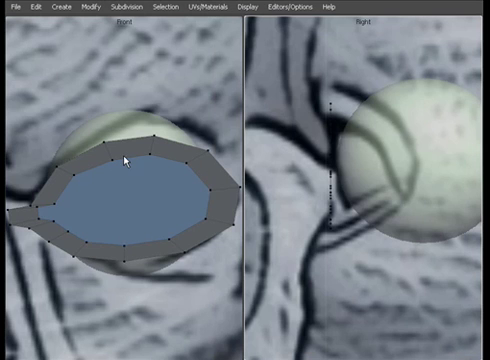
pyautogui.moveTo(290, 100)
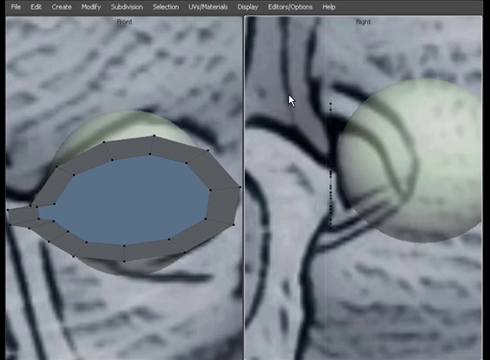
pyautogui.moveTo(316, 177)
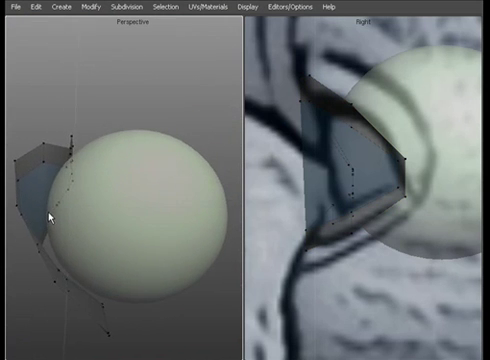
pyautogui.moveTo(320, 102)
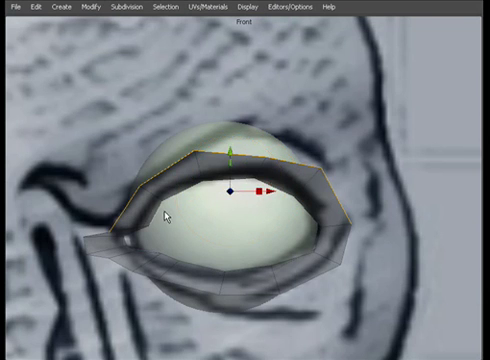
# - Drag the eyelid's upper edge loop upward toward the forehead
pyautogui.moveTo(230, 150); pyautogui.dragTo(230, 125)
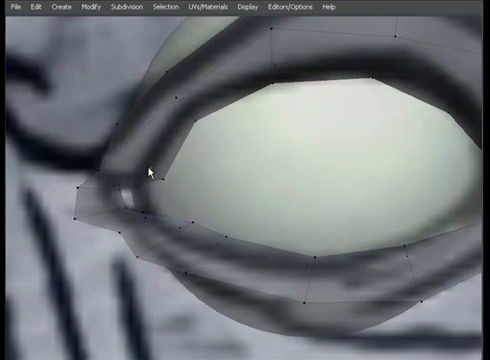
pyautogui.moveTo(167, 180)
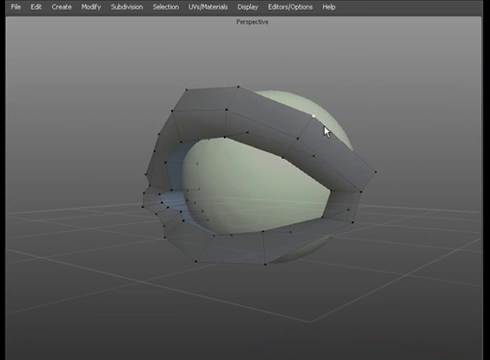
pyautogui.moveTo(277, 125)
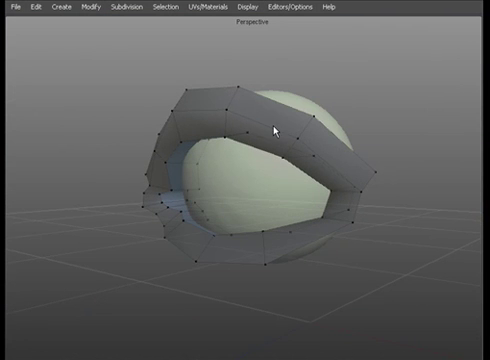
pyautogui.moveTo(248, 172)
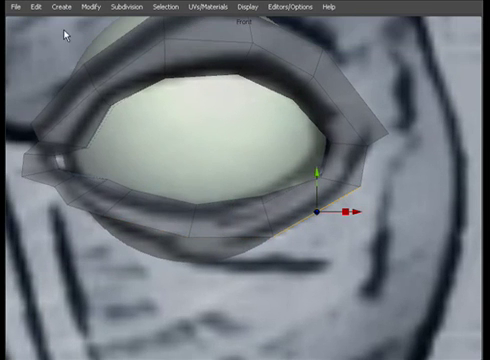
# - Extrude the ring's outer corner edge rightward to match the reference sketch's contour
pyautogui.click(47, 8)
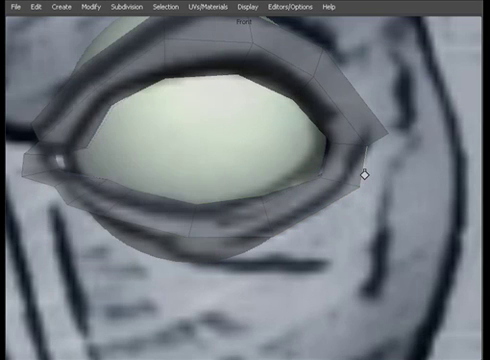
pyautogui.click(365, 178)
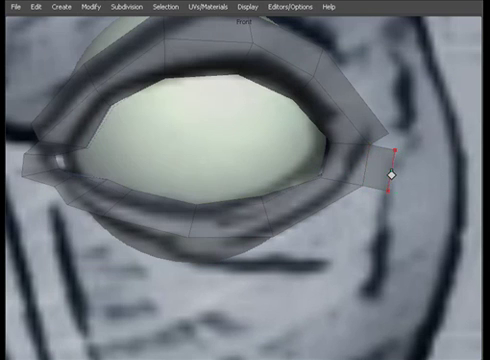
pyautogui.moveTo(390, 175); pyautogui.dragTo(430, 185)
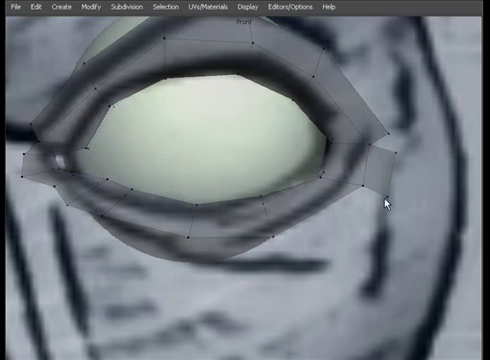
pyautogui.click(388, 203)
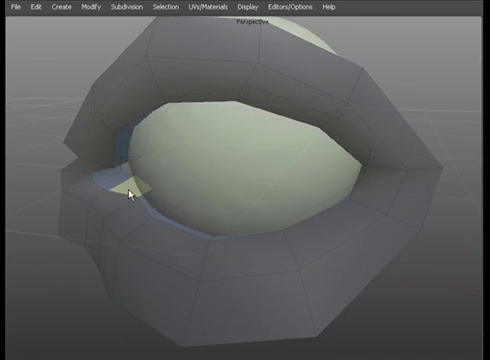
pyautogui.click(130, 195)
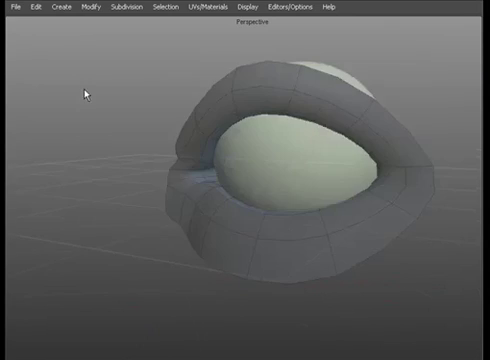
pyautogui.moveTo(85, 95); pyautogui.dragTo(325, 205)
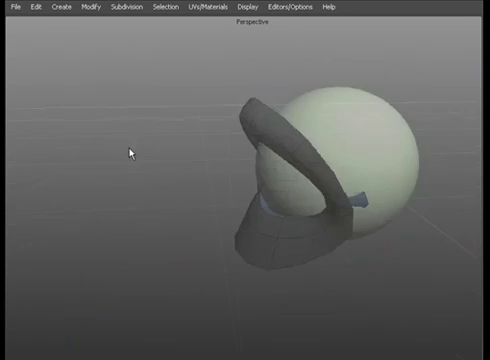
pyautogui.moveTo(135, 150); pyautogui.dragTo(270, 105)
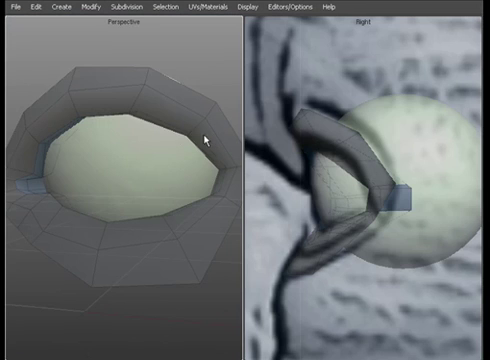
pyautogui.moveTo(180, 156)
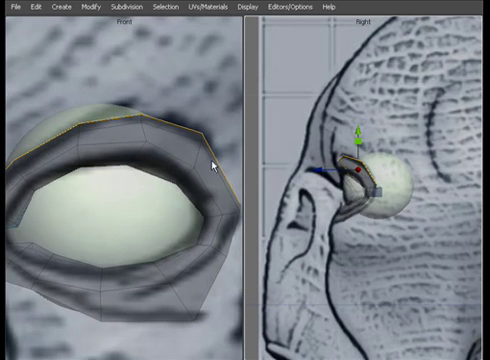
pyautogui.moveTo(203, 207)
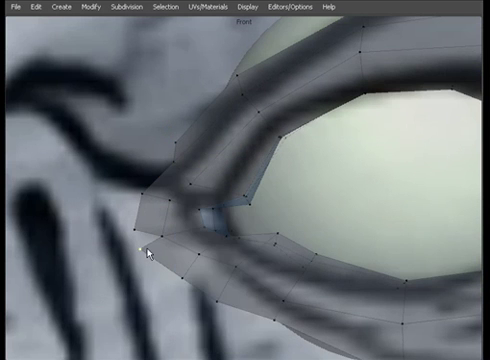
# - Flatten the selected inner-corner vertices of the eyelid ring, then merge them into one
pyautogui.rightClick(148, 252)
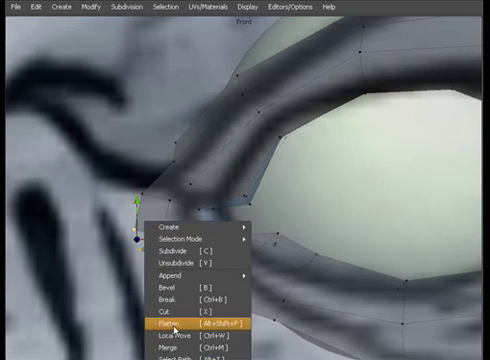
pyautogui.click(175, 327)
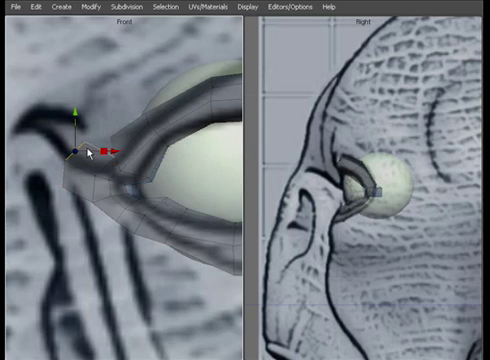
pyautogui.rightClick(95, 160)
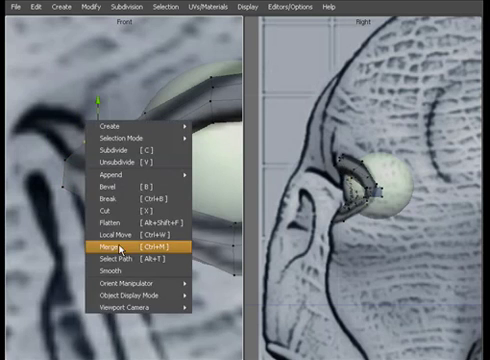
pyautogui.click(113, 244)
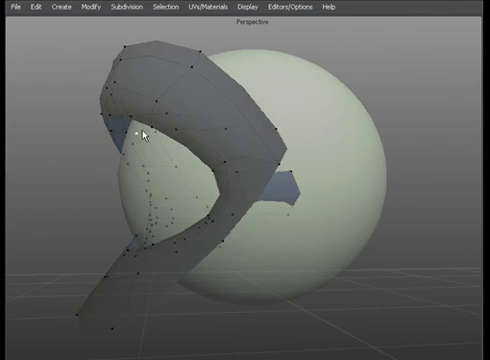
# - Inspect the eyelid ring framing the eyeball in the Perspective viewport
pyautogui.click(149, 124)
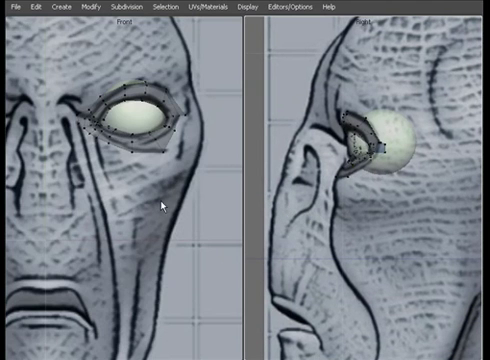
pyautogui.moveTo(107, 201)
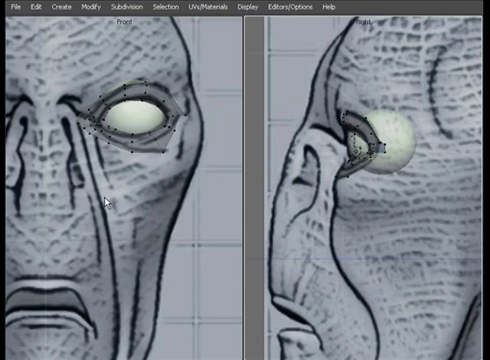
pyautogui.moveTo(170, 210)
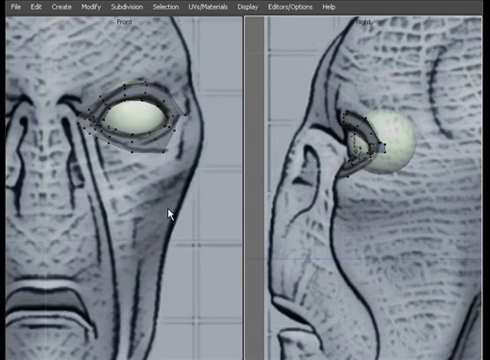
pyautogui.moveTo(173, 208)
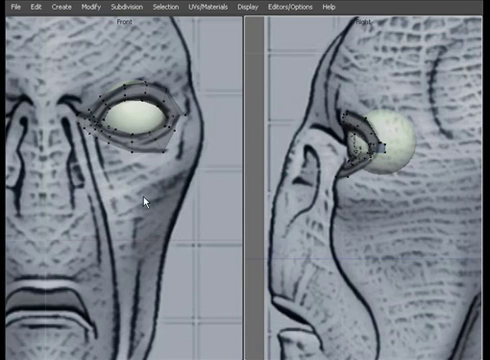